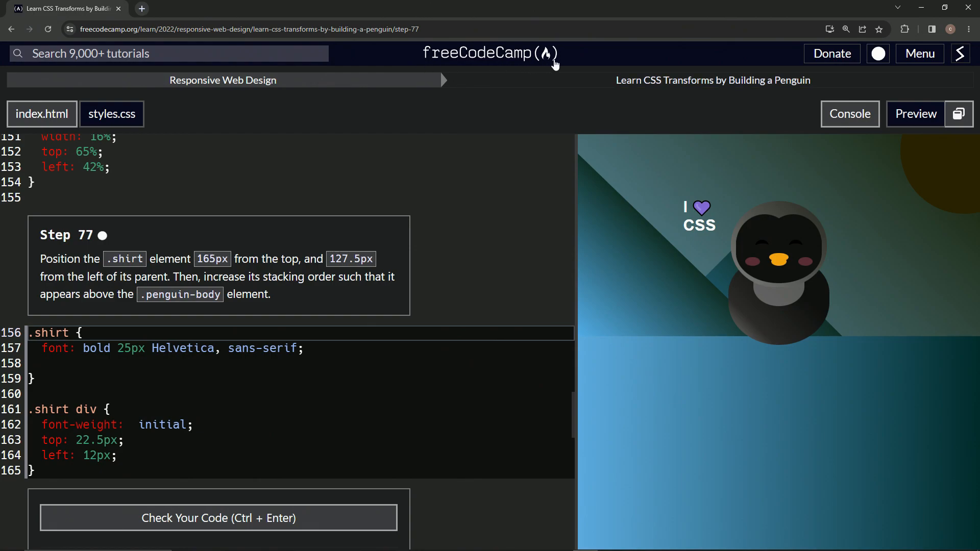
mouse_move(258, 104)
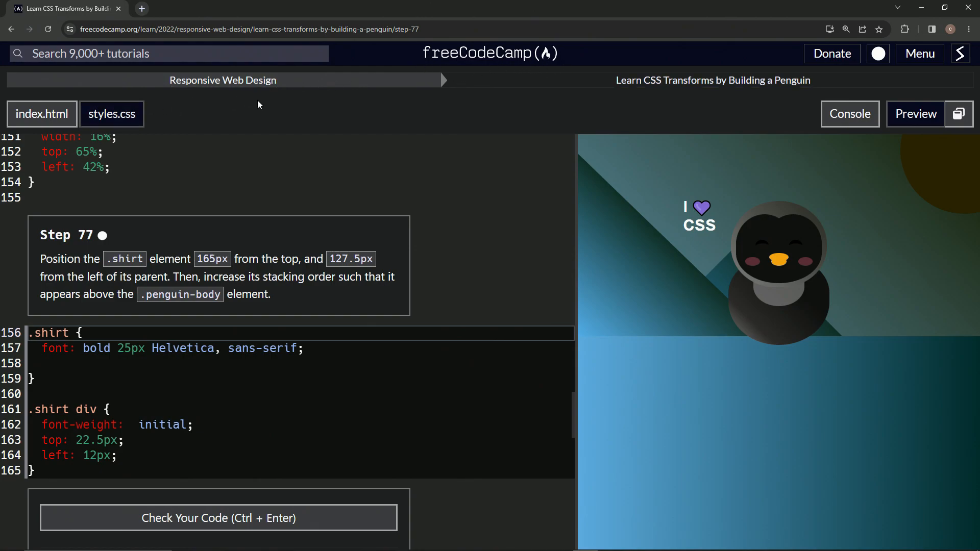
mouse_move(718, 95)
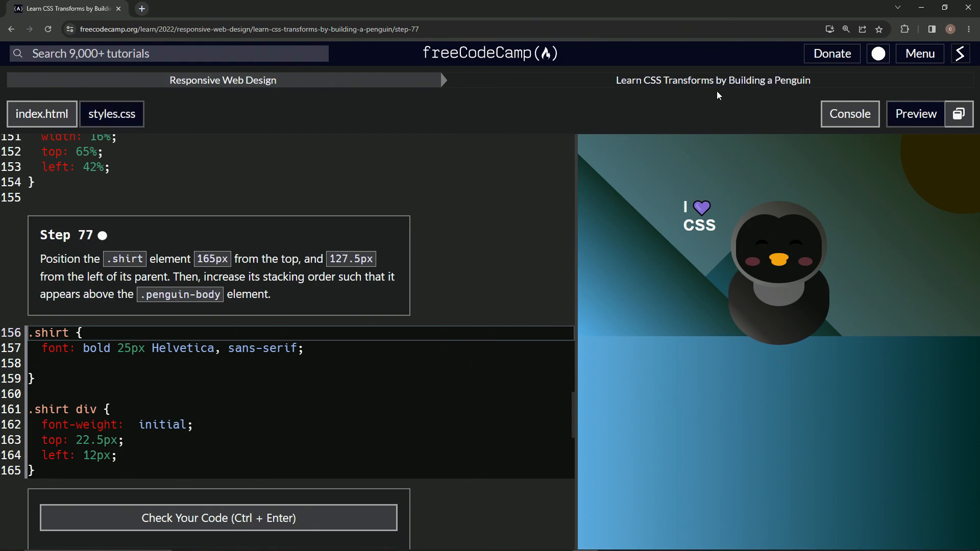
mouse_move(44, 241)
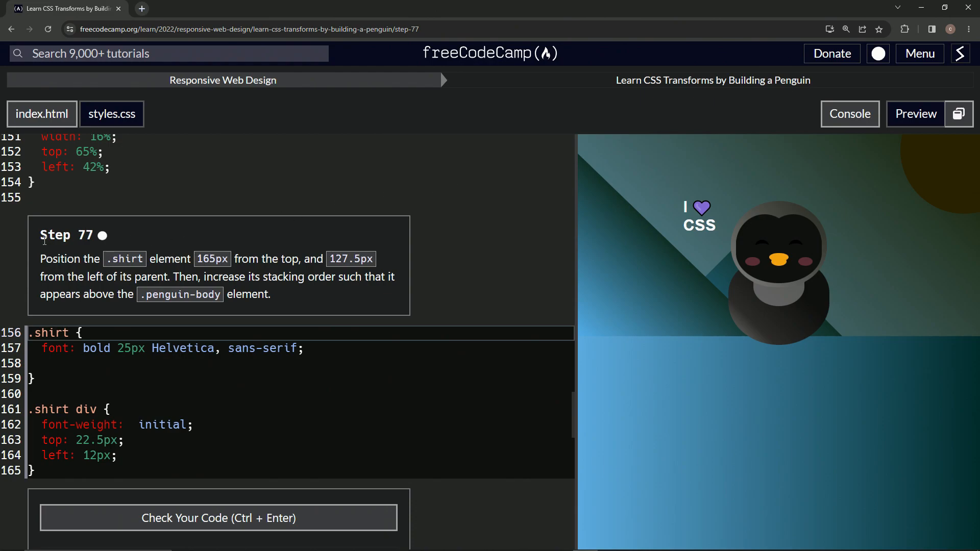
mouse_move(100, 243)
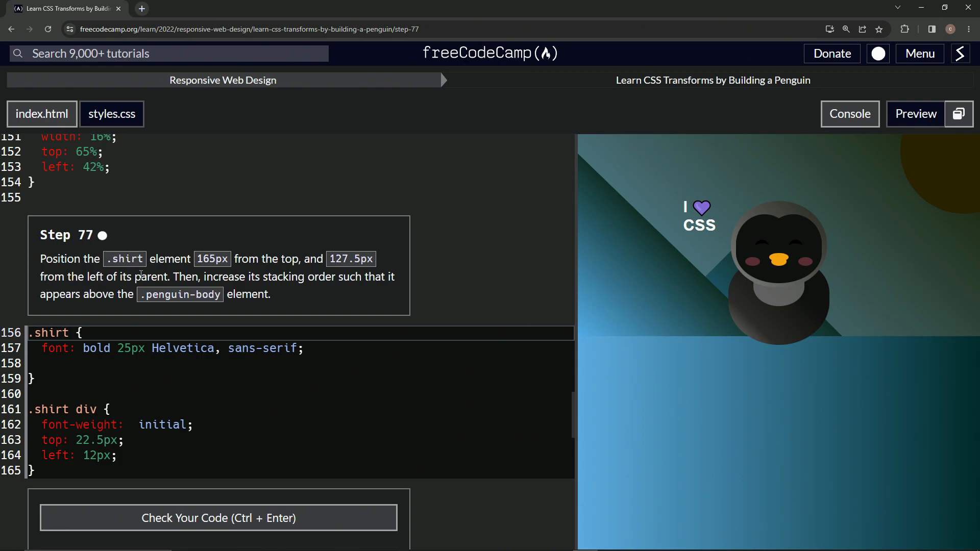
mouse_move(406, 277)
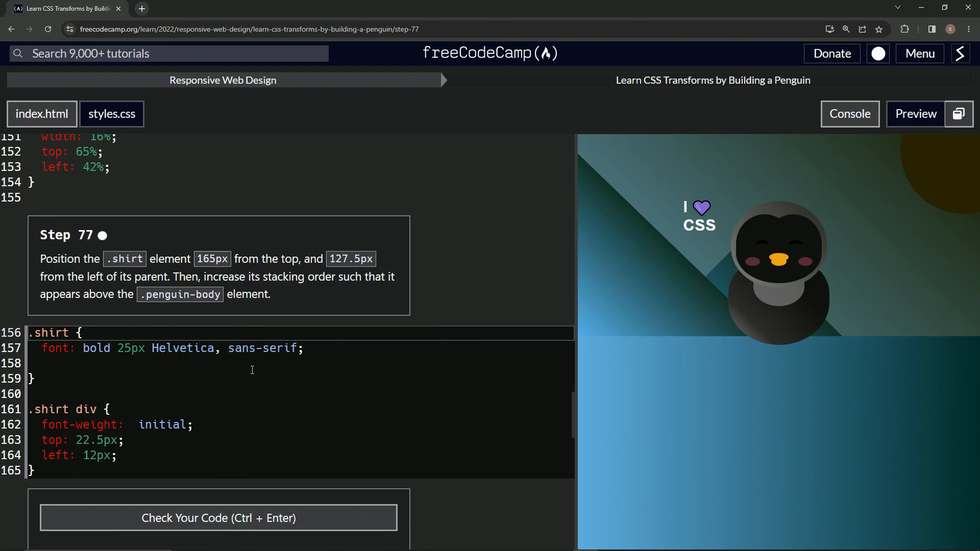
Step: Add top: 165px to the .shirt rule after the font declaration
left_click(306, 348)
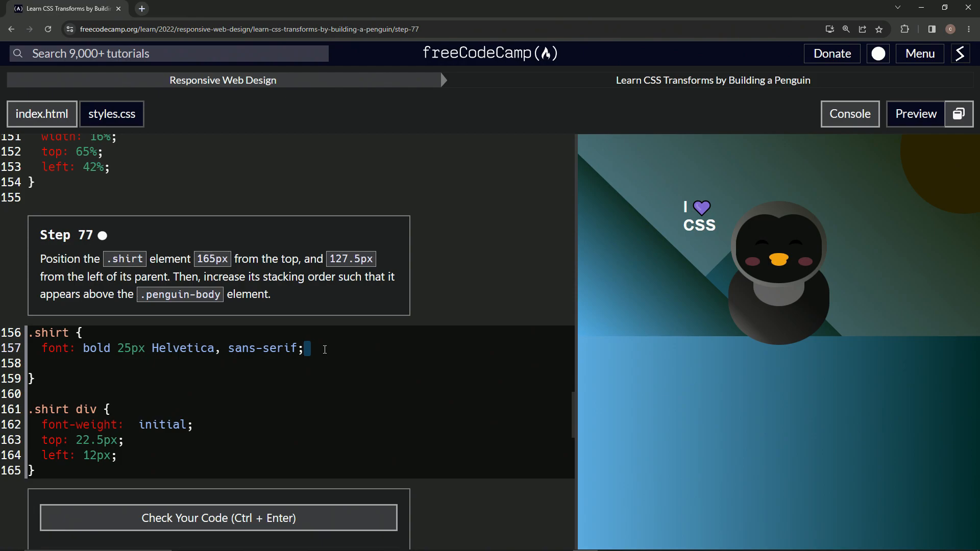
type("tp[]")
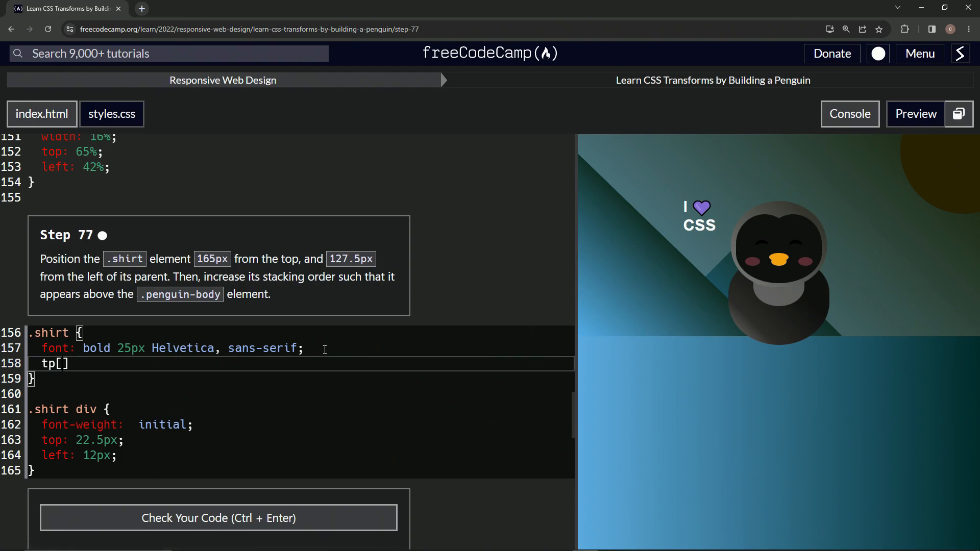
type("top")
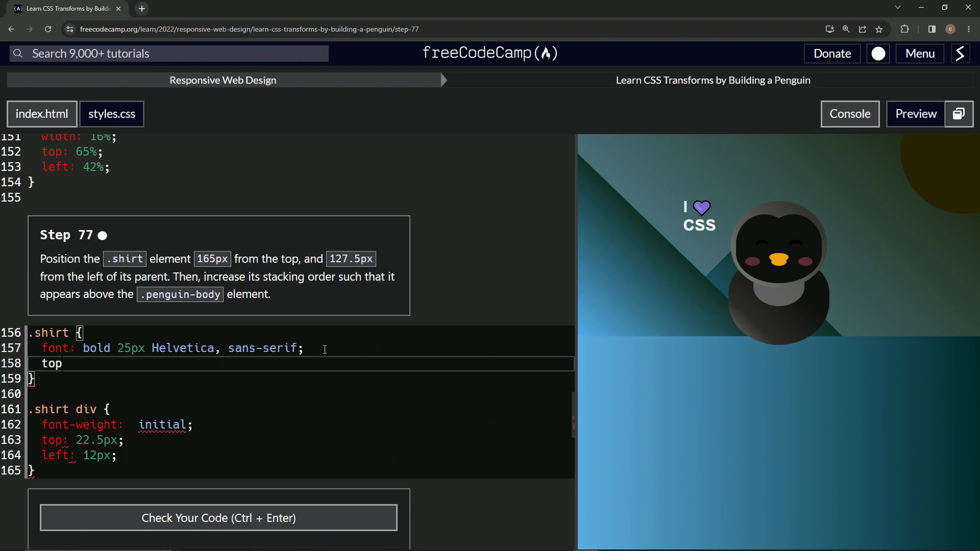
type(": 127.5")
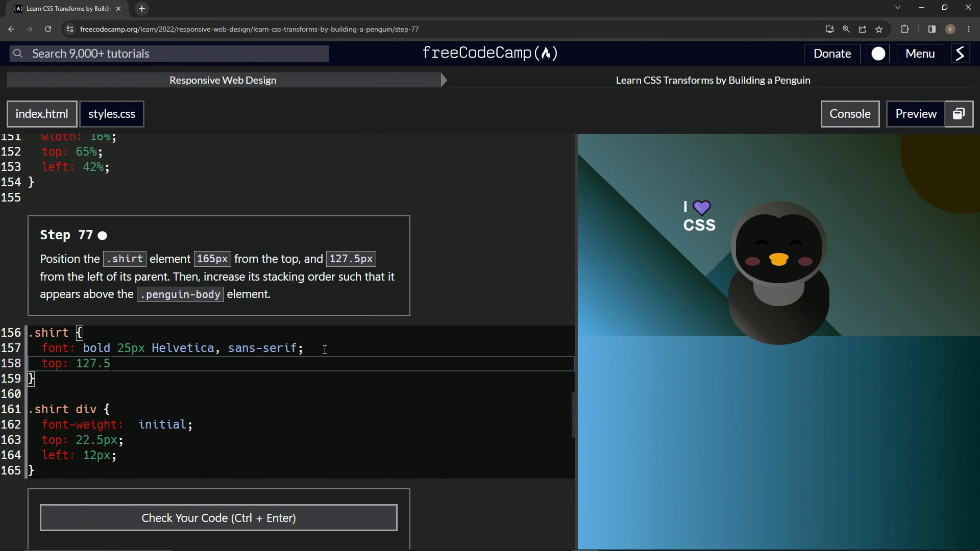
type("px")
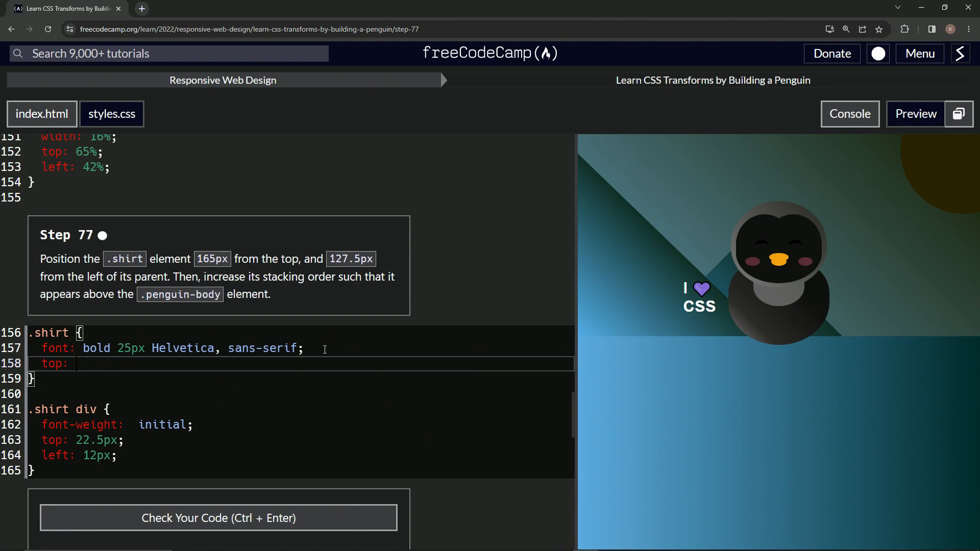
type("1")
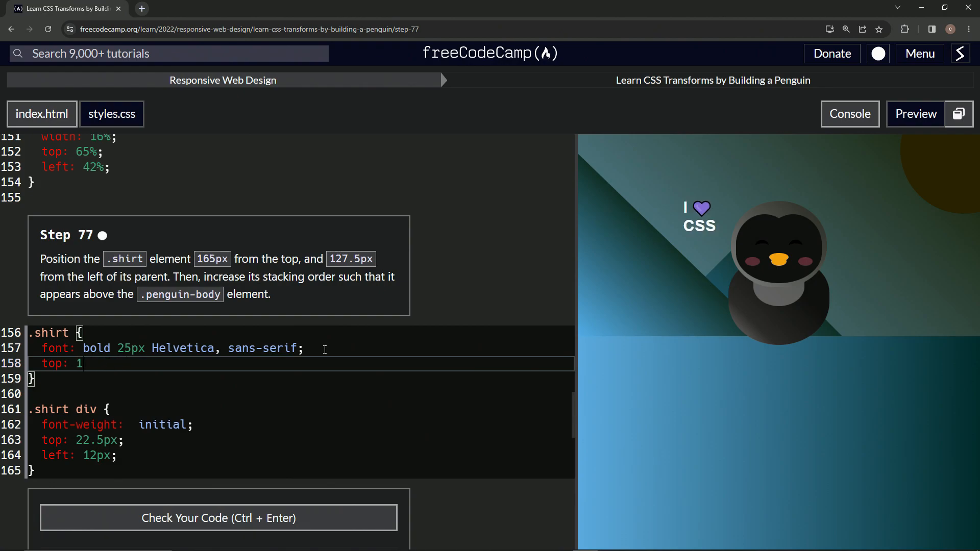
type("65px")
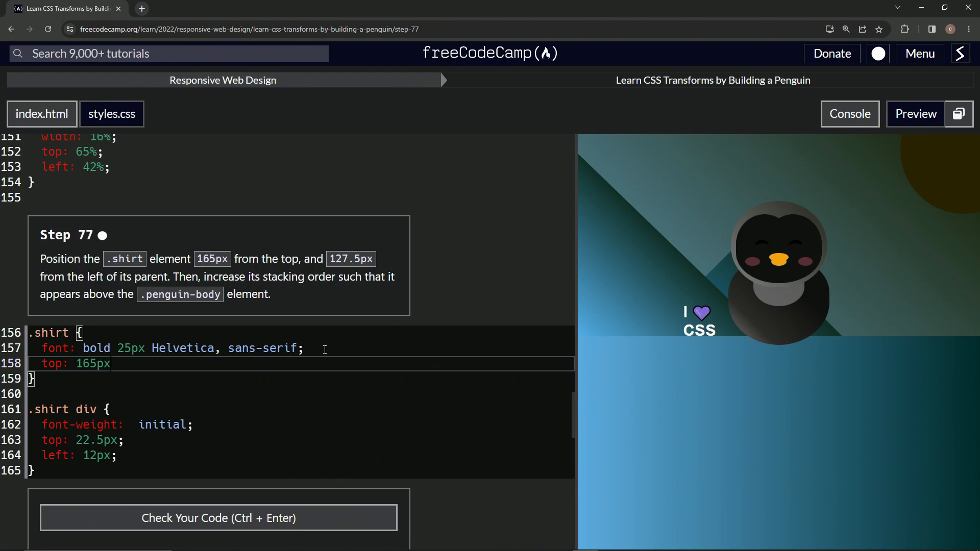
Step: Add left: 127.5px to the .shirt rule
type("ld")
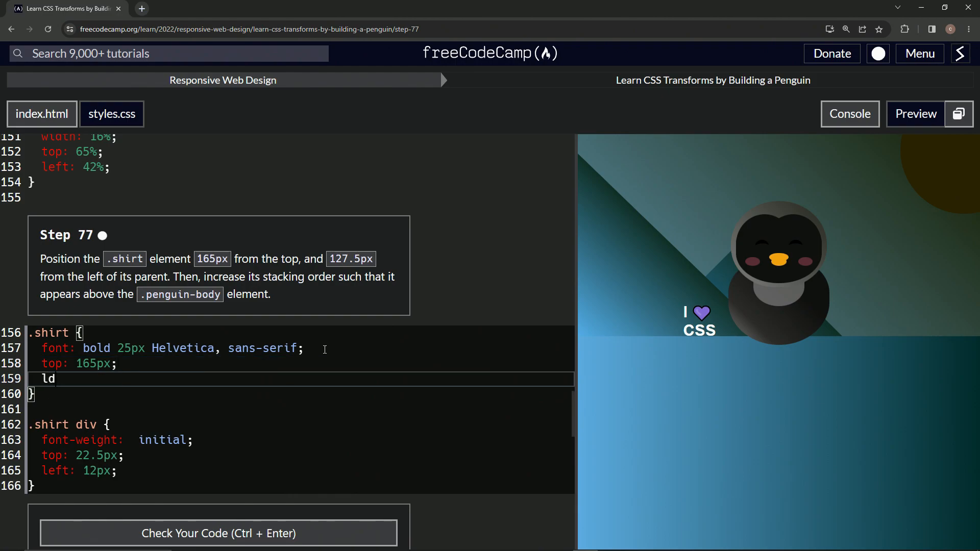
type("eft:")
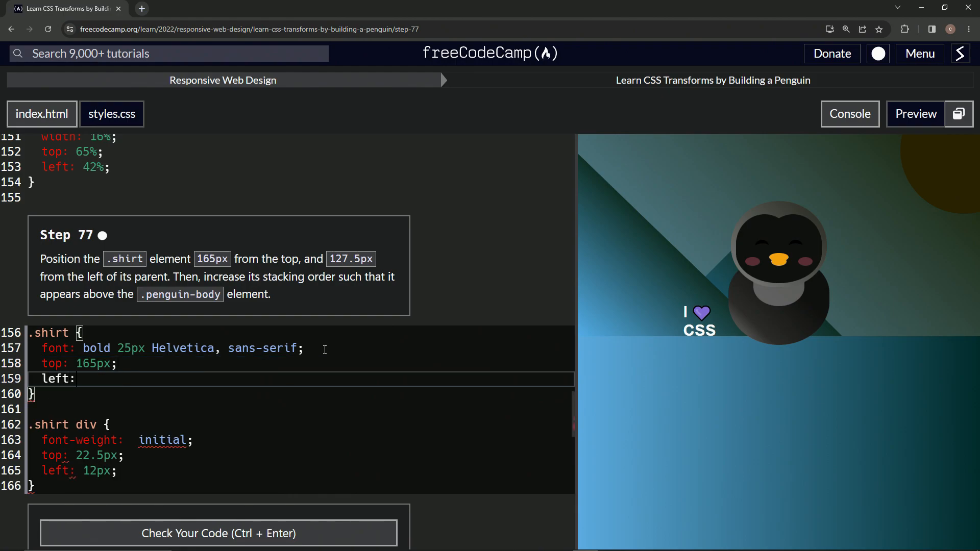
type("12")
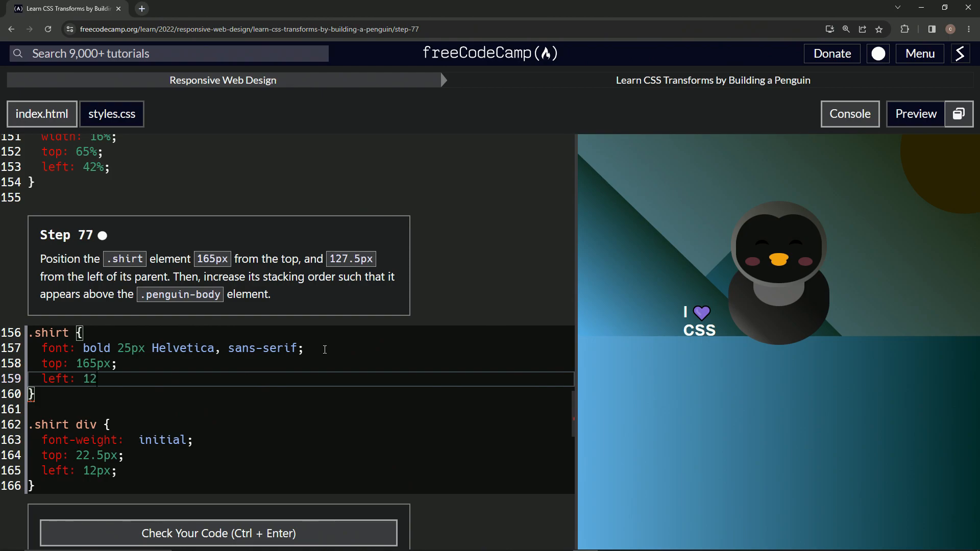
type("7.5")
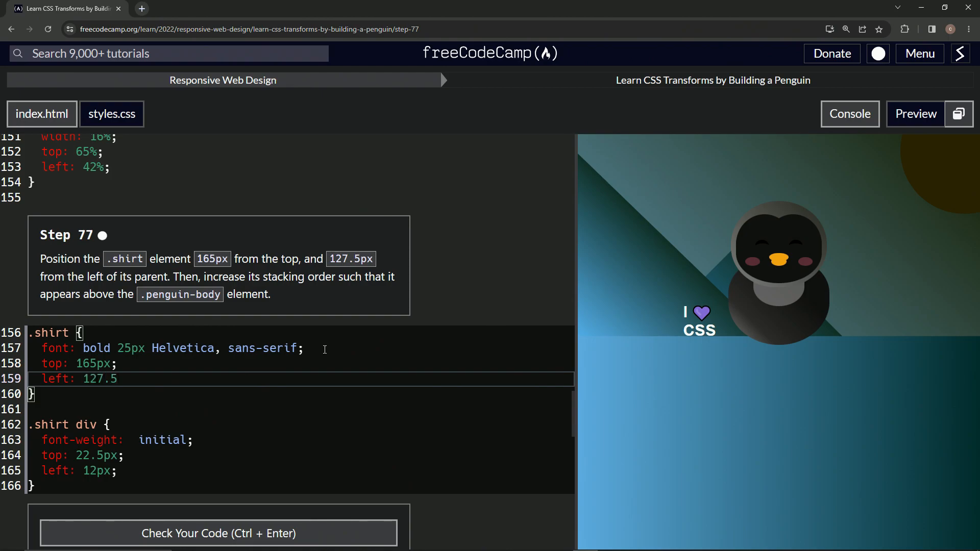
type("px;")
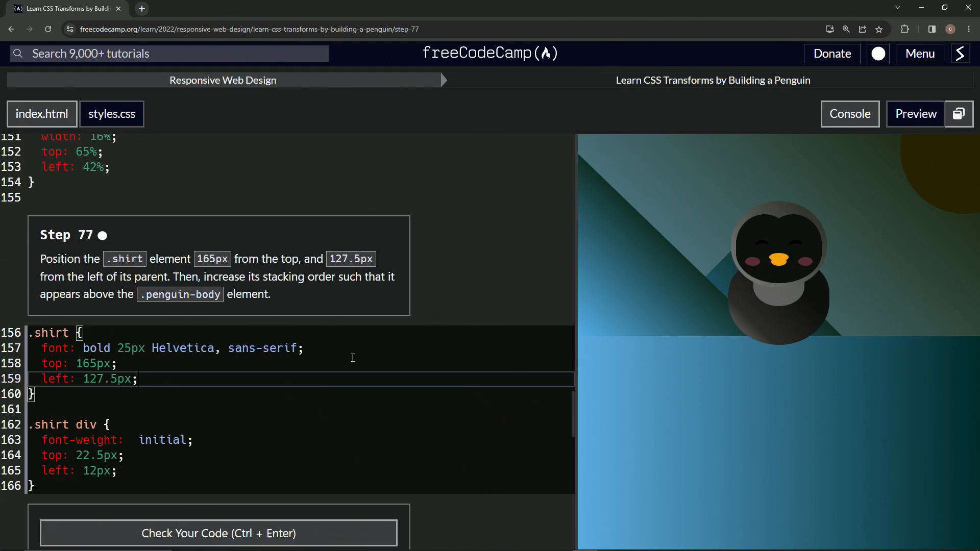
Step: Add z-index: 1 to the .shirt rule so the shirt text shows on the body
type("z")
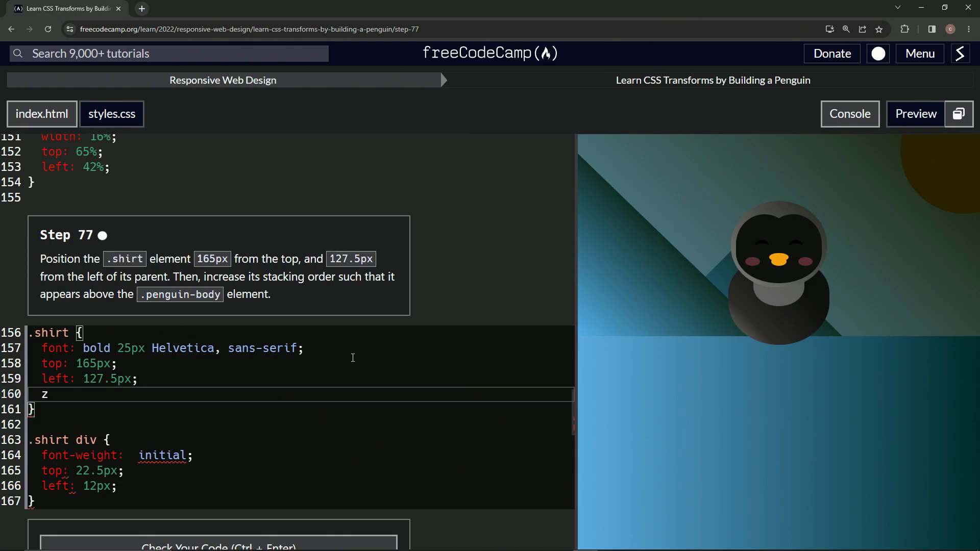
type("-index")
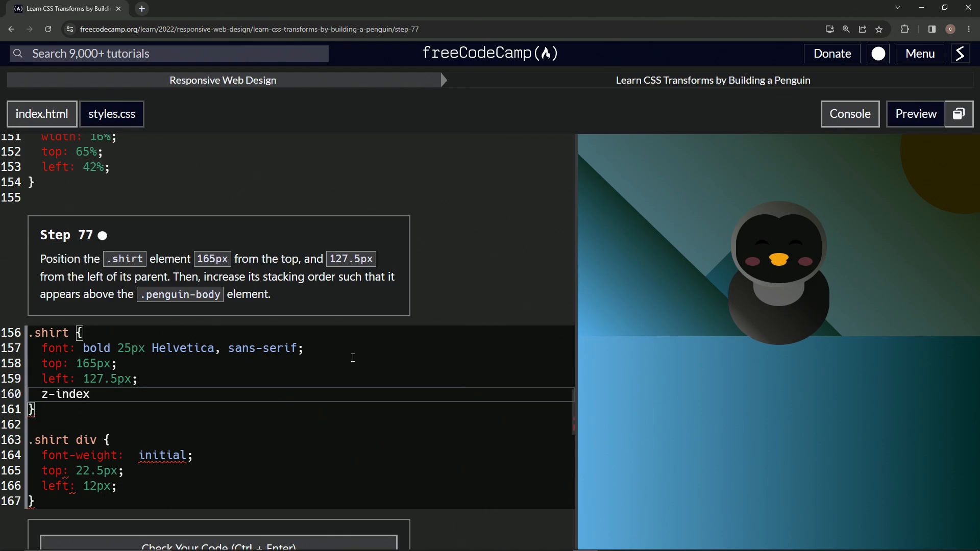
type(":")
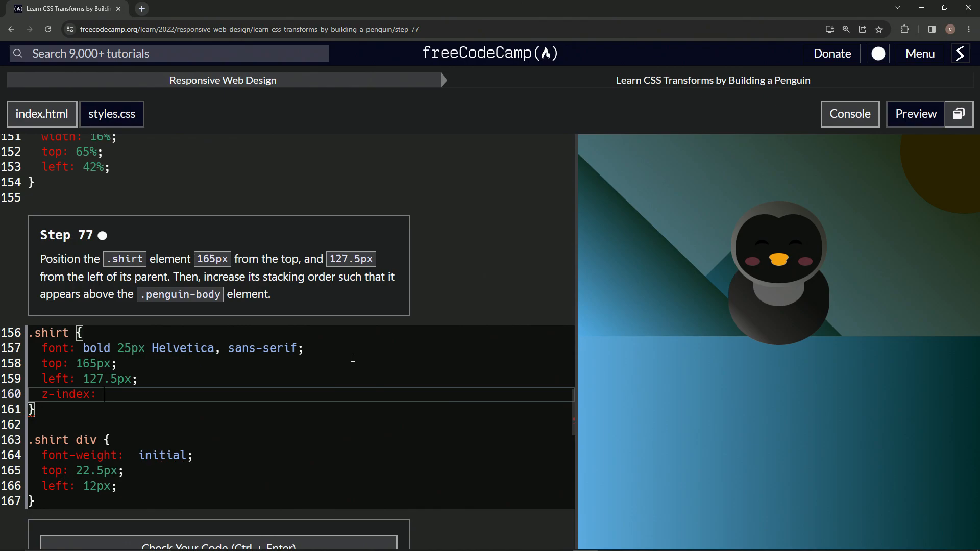
type("1")
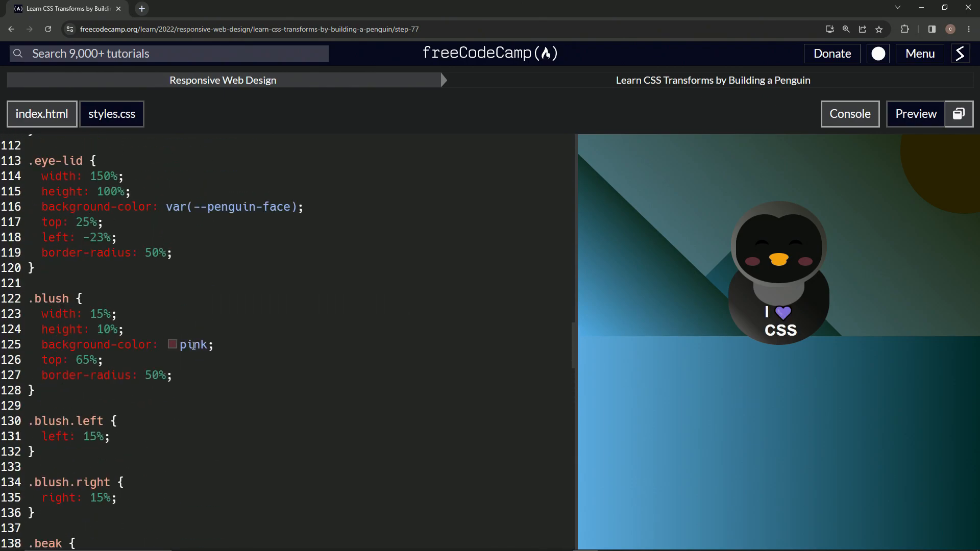
Step: Check the code, pass Step 77 and advance to Step 78
scroll("down", 3)
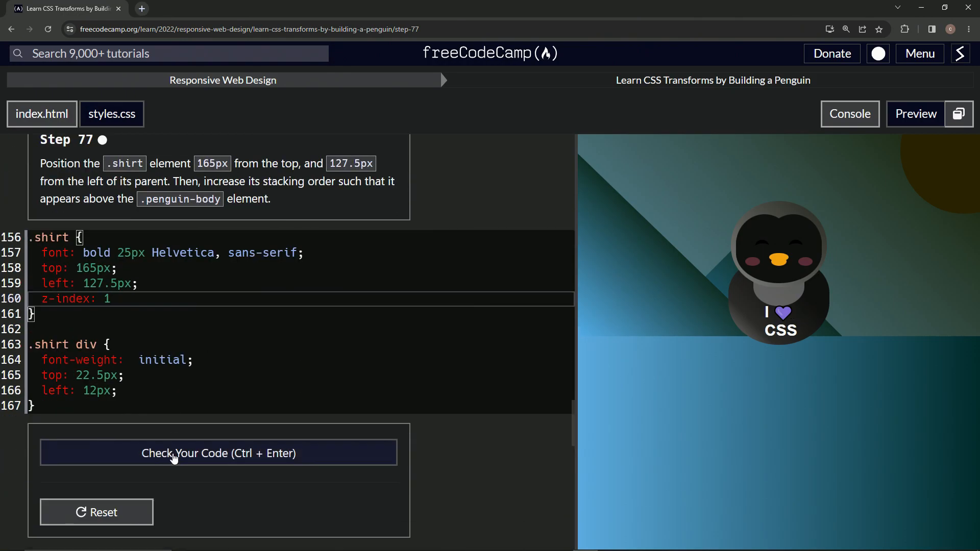
left_click(218, 453)
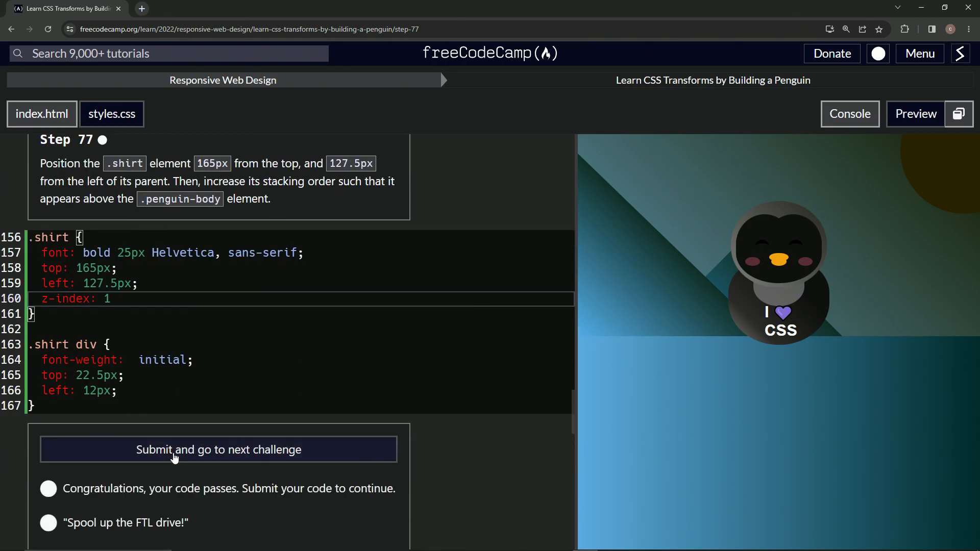
left_click(218, 449)
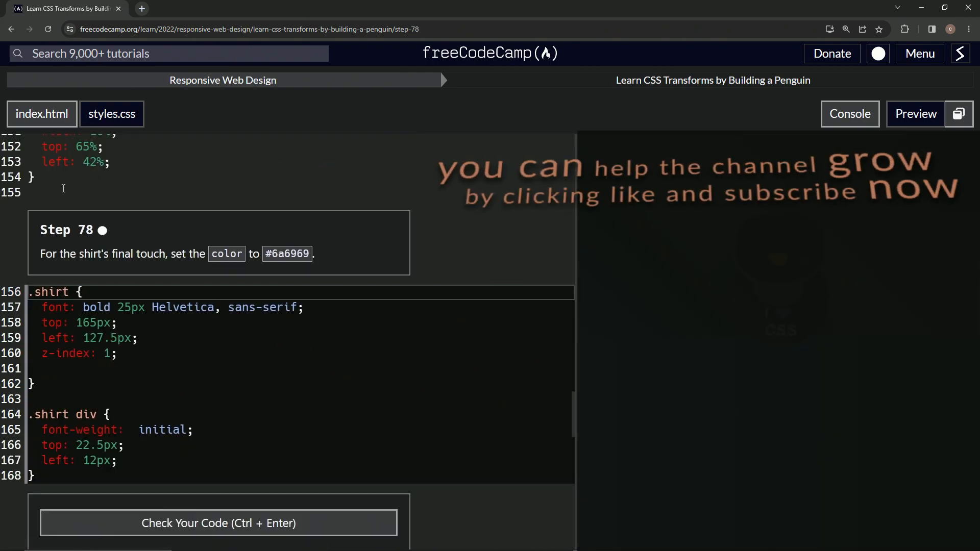